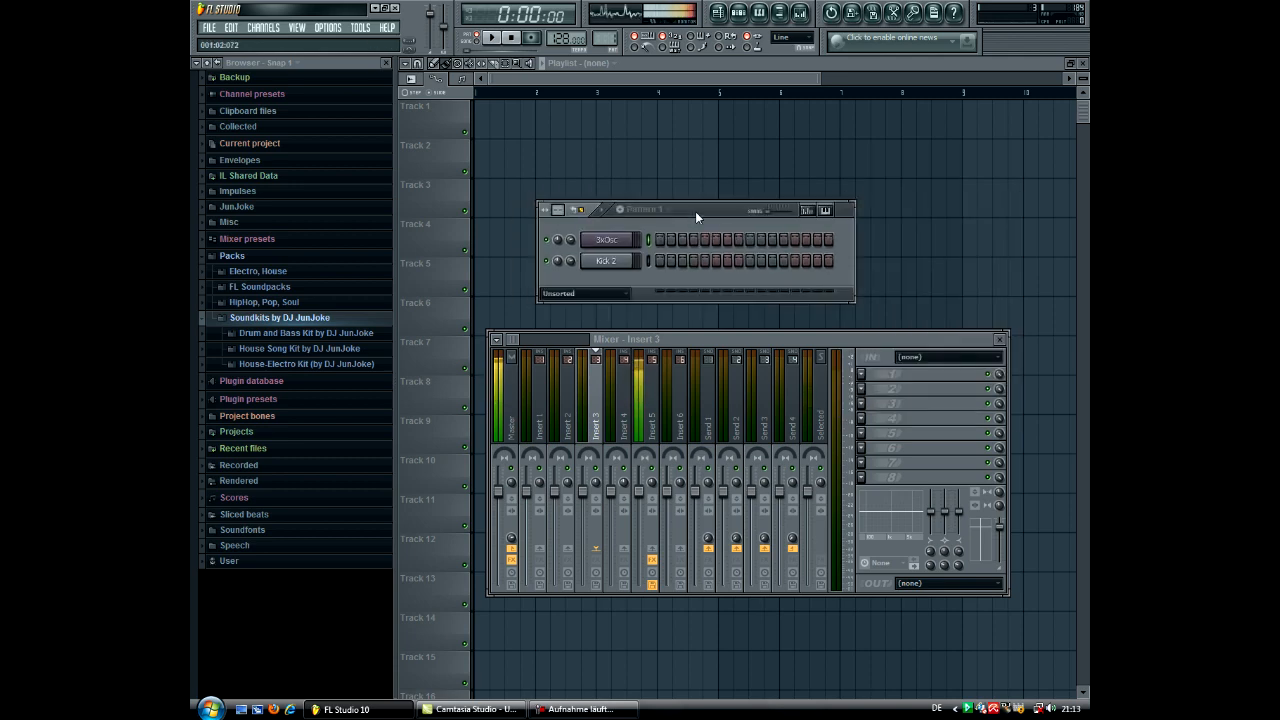
# Select the kick drum sound in the Step Sequencer and pick free mixer Insert 3 for it
pyautogui.click(608, 240)
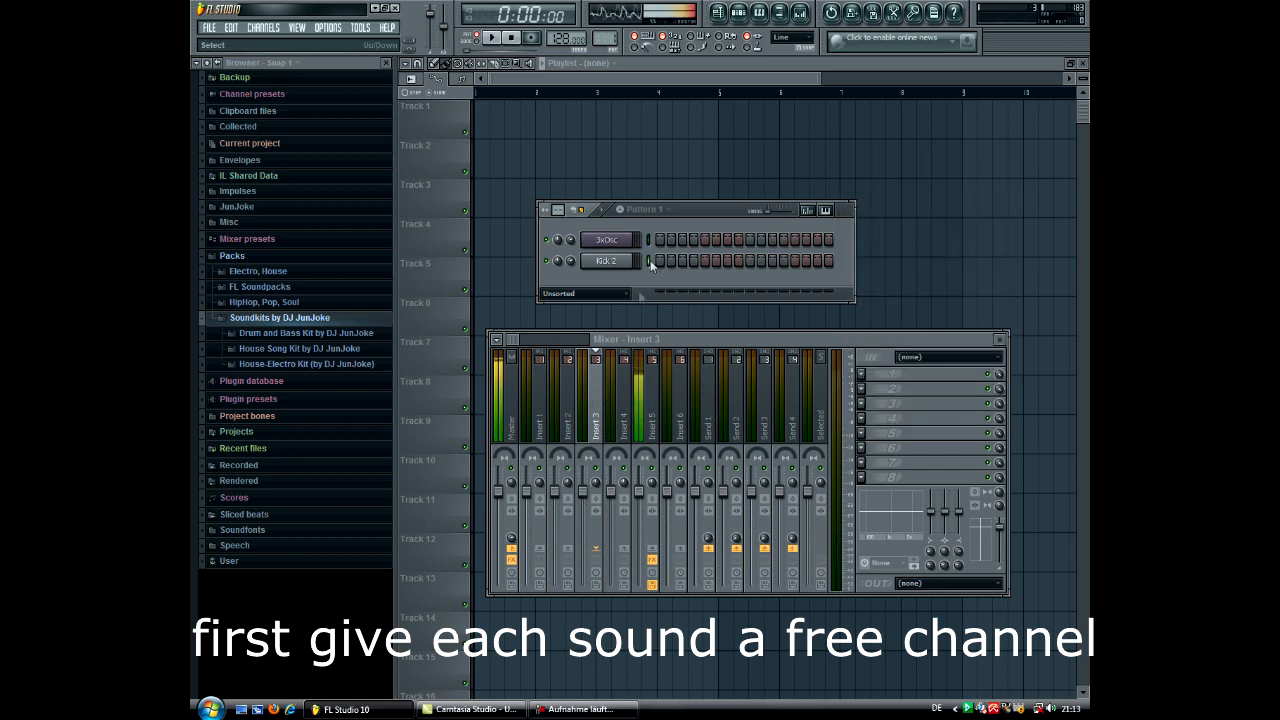
pyautogui.click(608, 260)
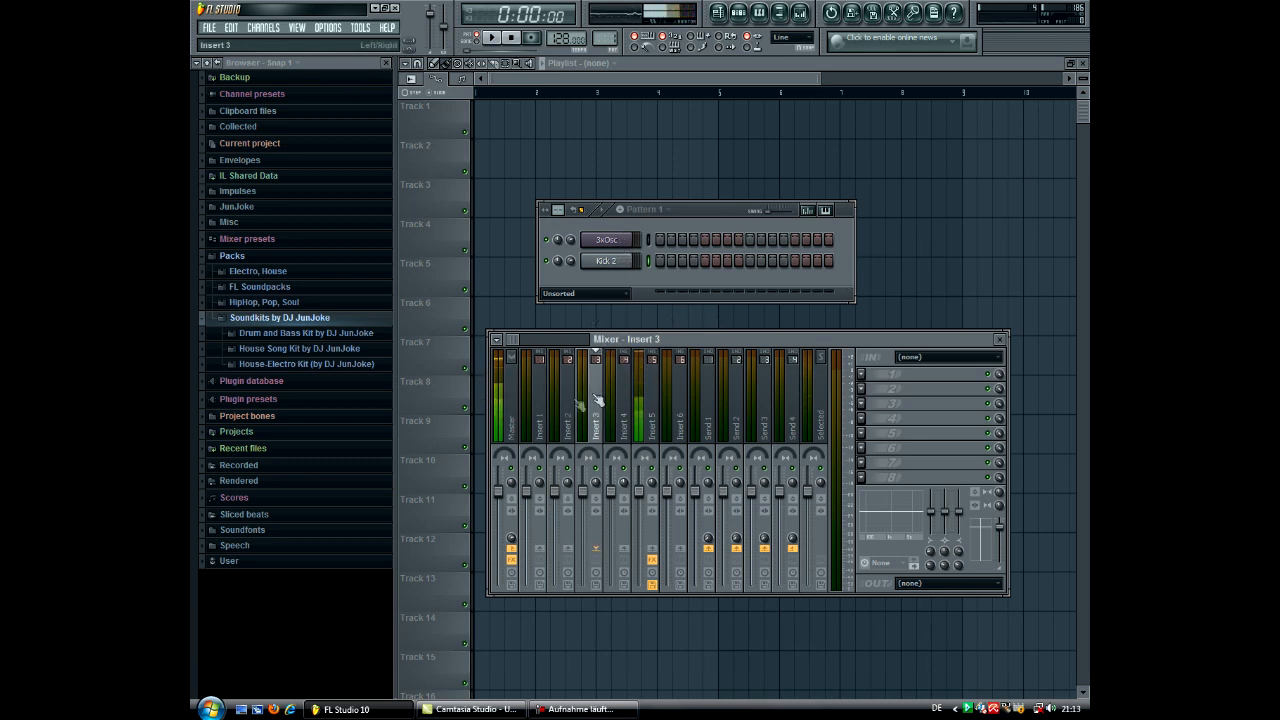
pyautogui.click(608, 240)
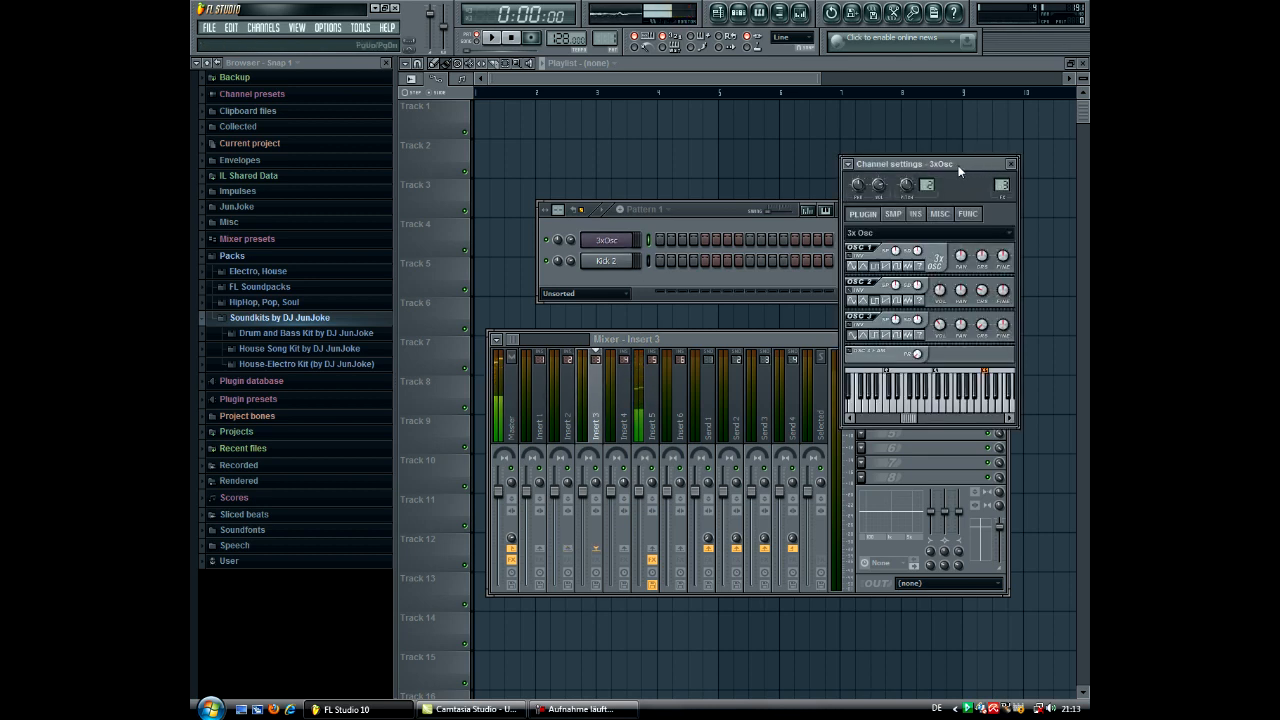
# Assign the channel its FX insert number and bring up the effect list for insert 2
pyautogui.click(920, 396)
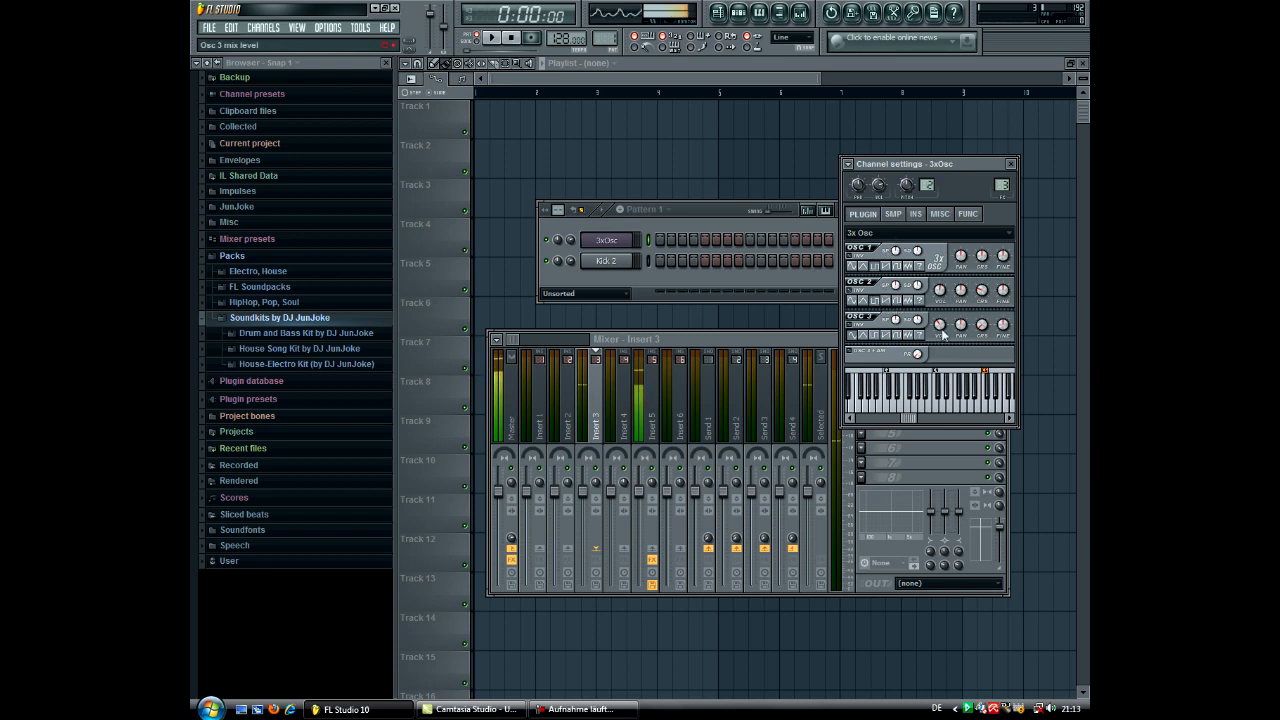
pyautogui.rightClick(602, 260)
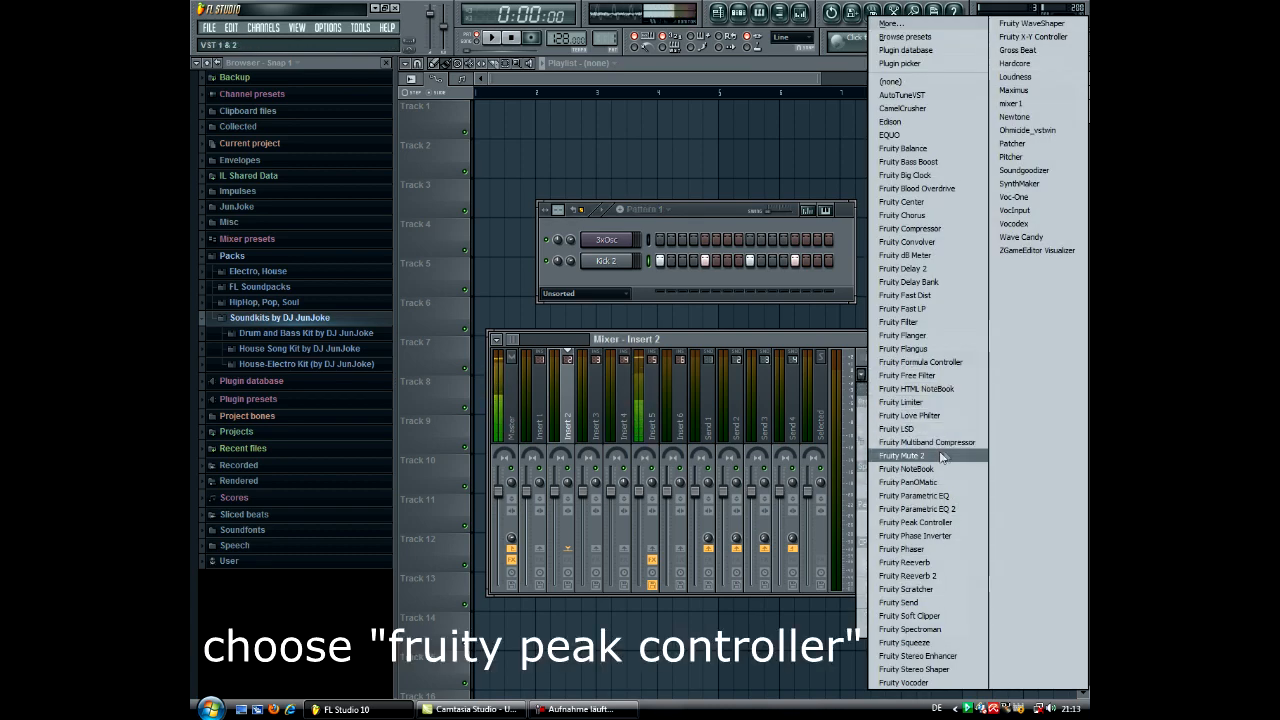
# Load a Fruity Peak Controller into an effect slot of mixer insert 2
pyautogui.click(916, 522)
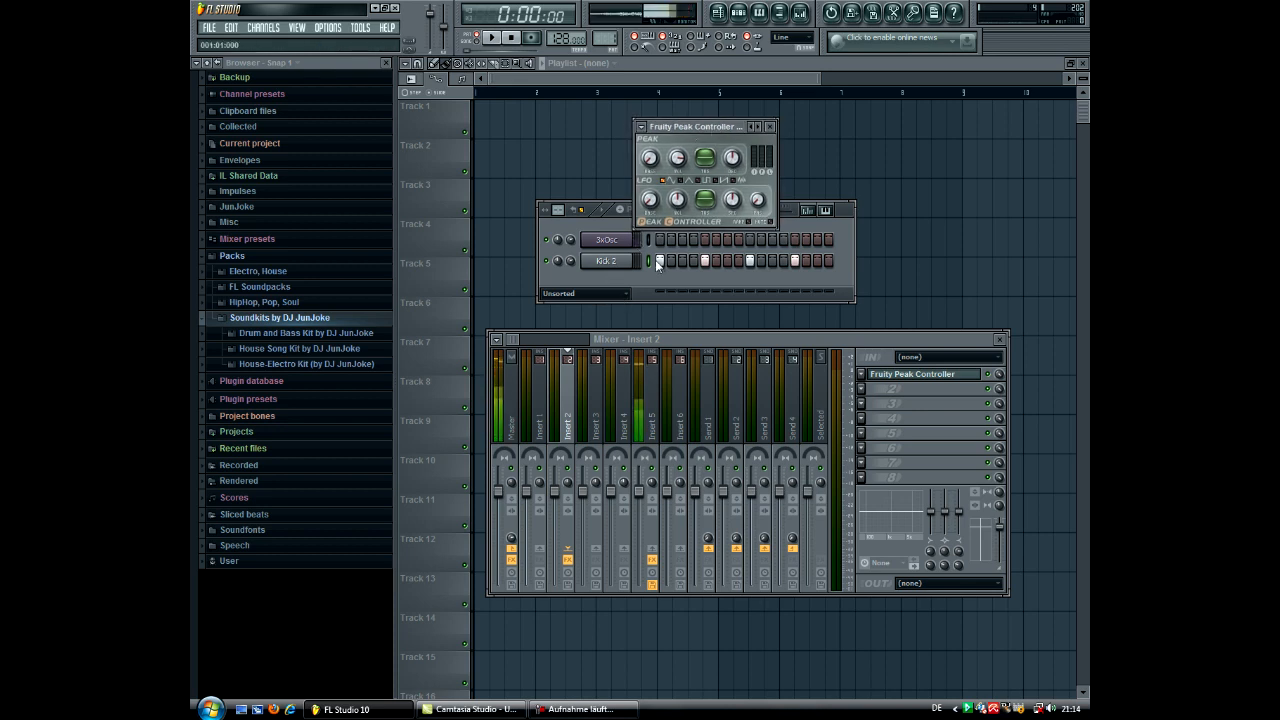
pyautogui.click(596, 424)
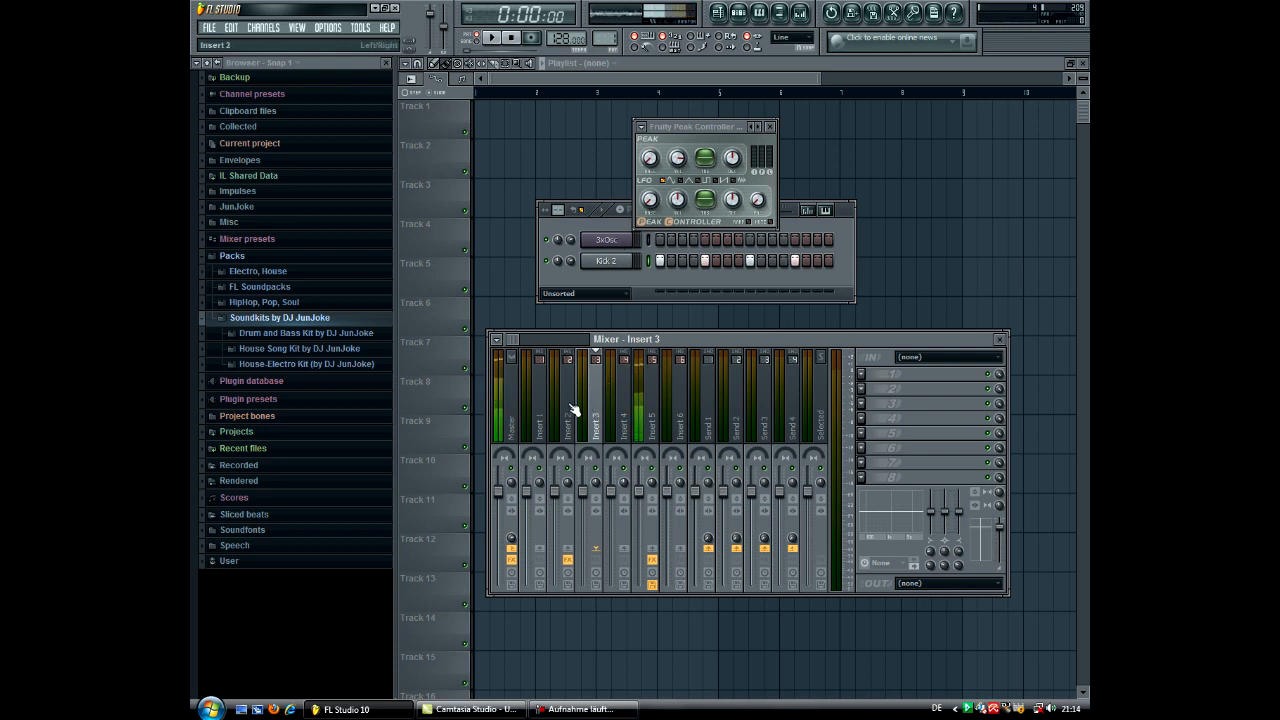
pyautogui.click(564, 424)
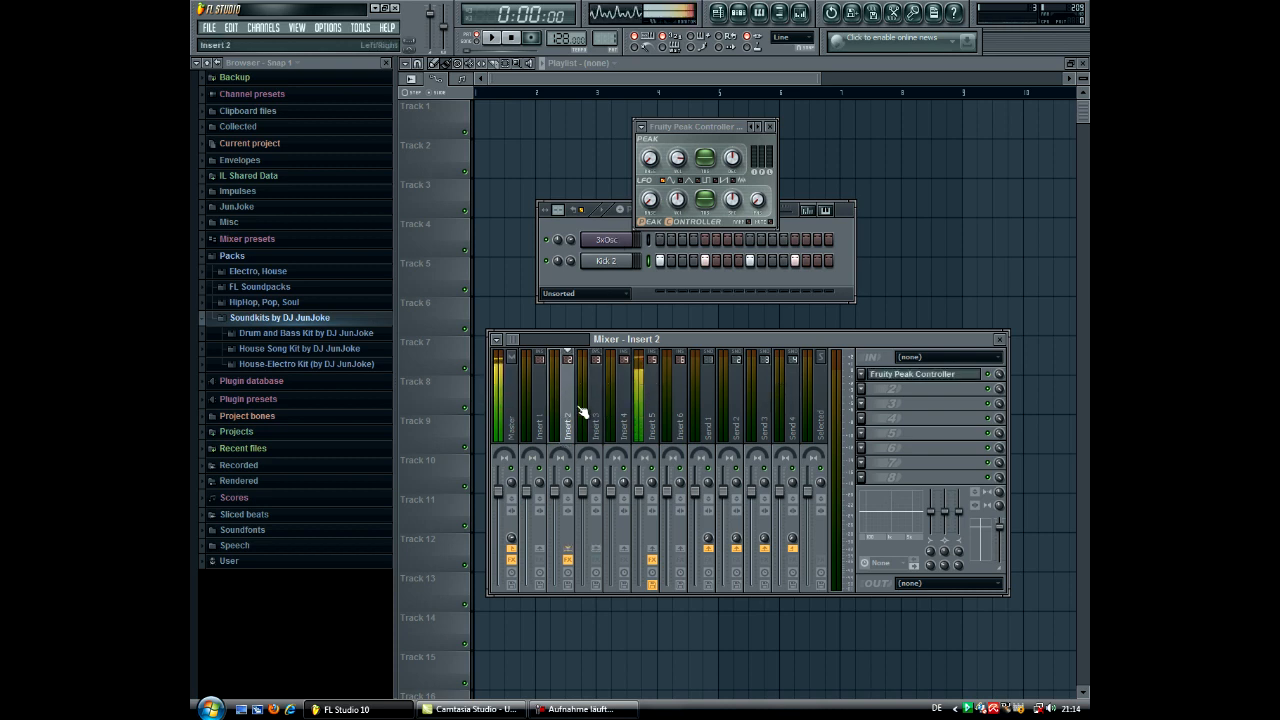
# Link the synth channel volume knob to 'Peak ctrl (Insert 2) - Peak' via Remote control settings
pyautogui.rightClick(556, 240)
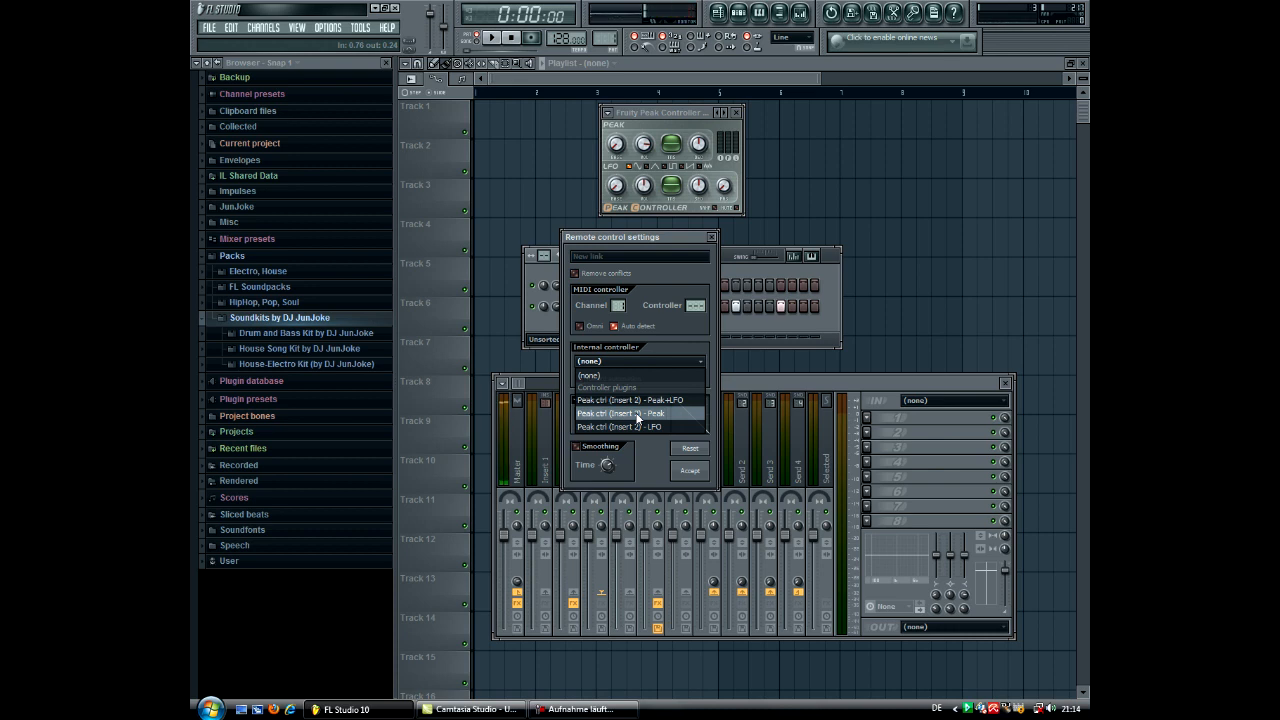
pyautogui.click(630, 412)
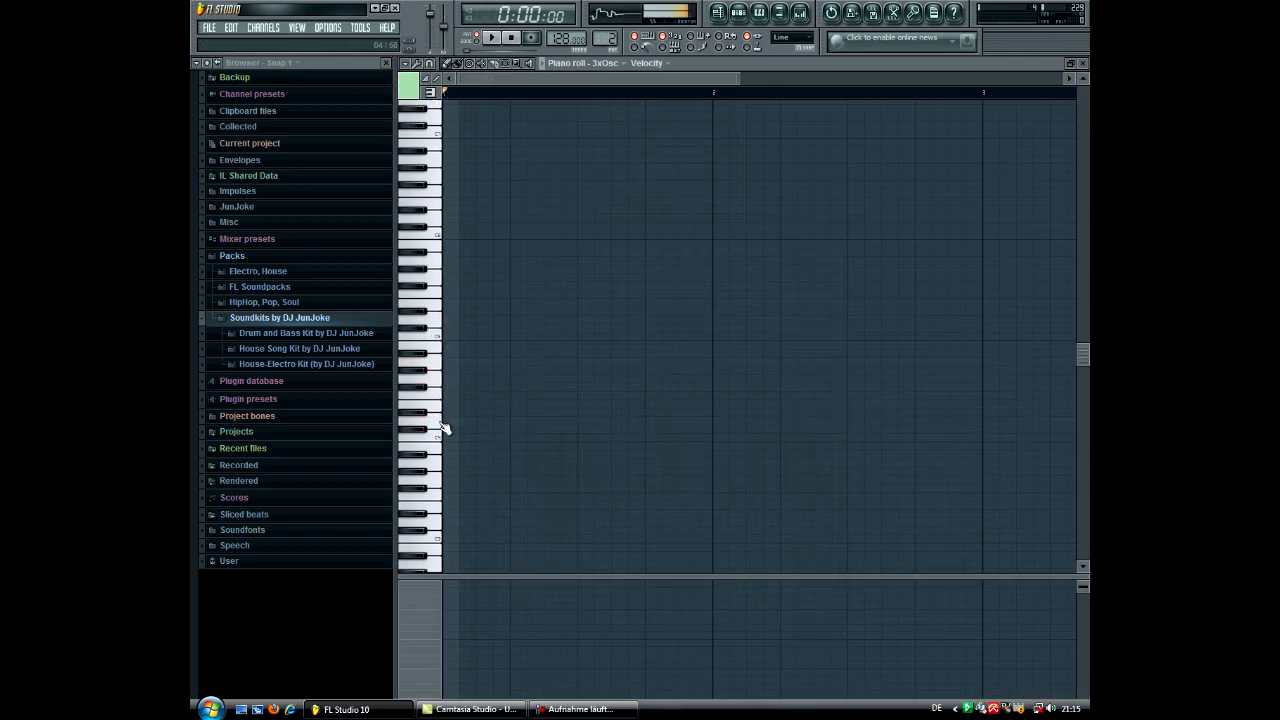
# Lay out Pattern 1 and Pattern 2 across the first bars of playlist tracks 1 and 2
pyautogui.moveTo(444, 420); pyautogui.dragTo(676, 420)
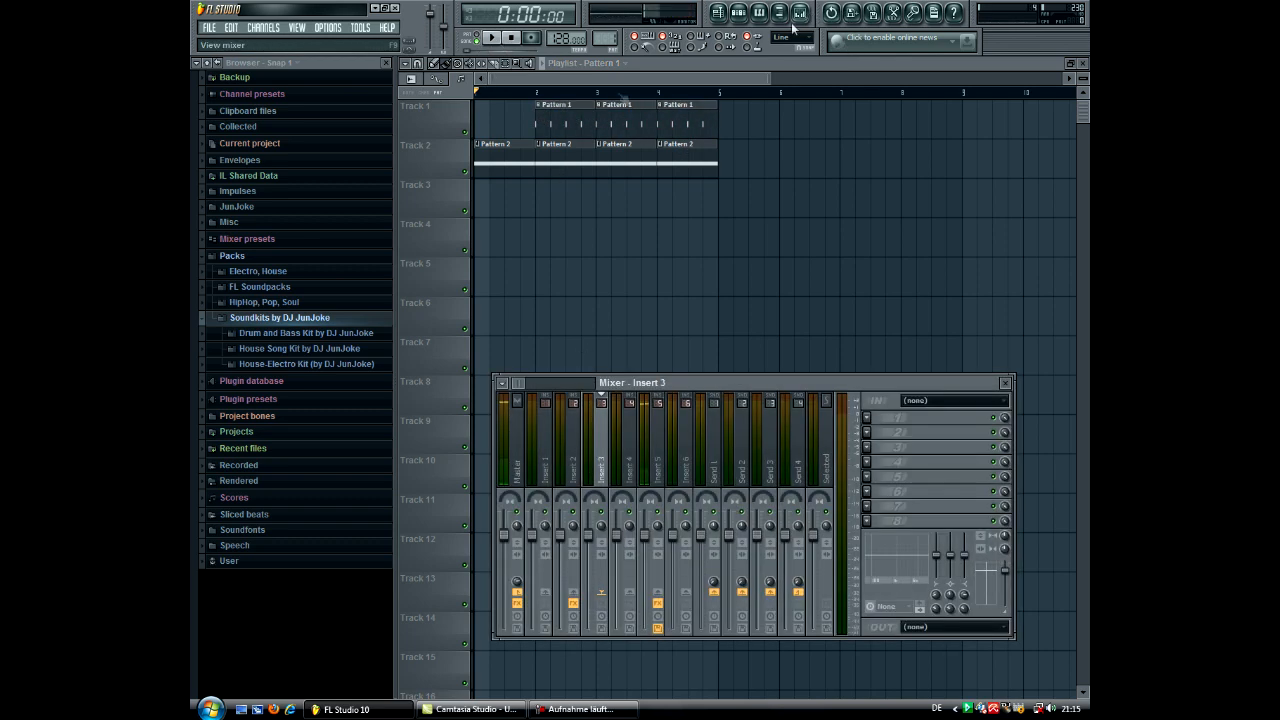
# Play the arrangement and reopen insert 2's Fruity Peak Controller window
pyautogui.click(486, 36)
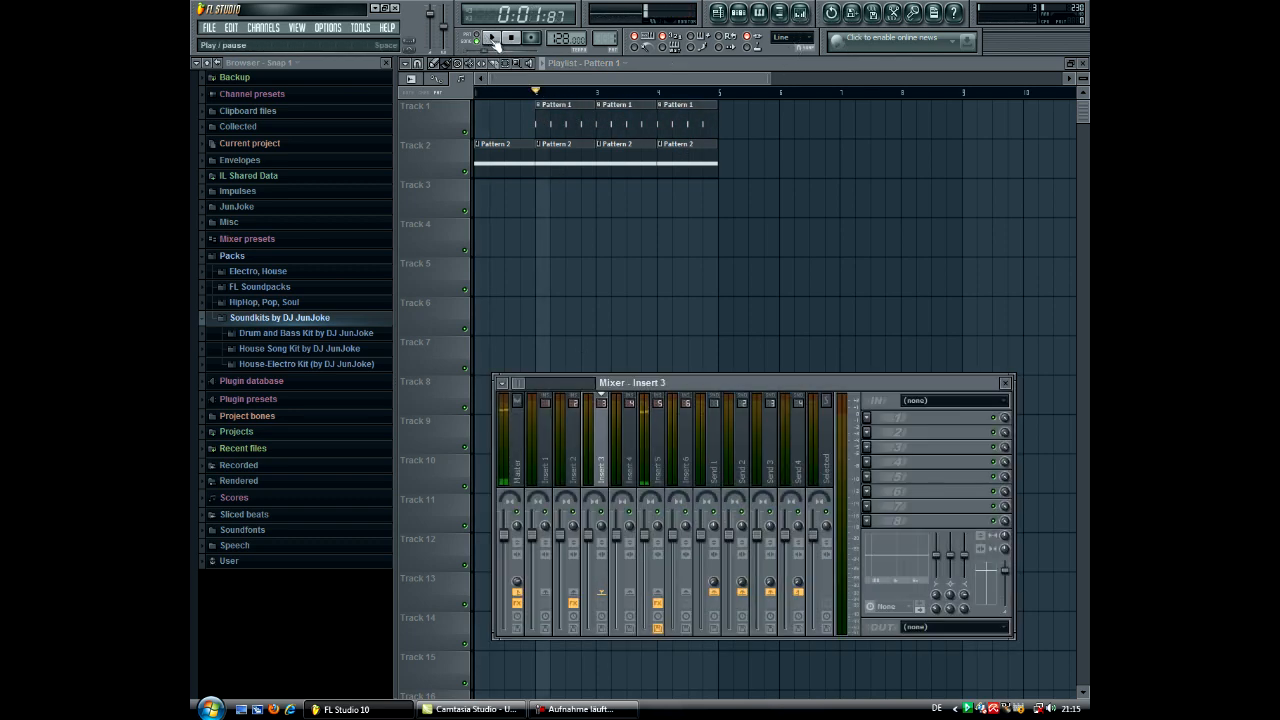
pyautogui.click(492, 38)
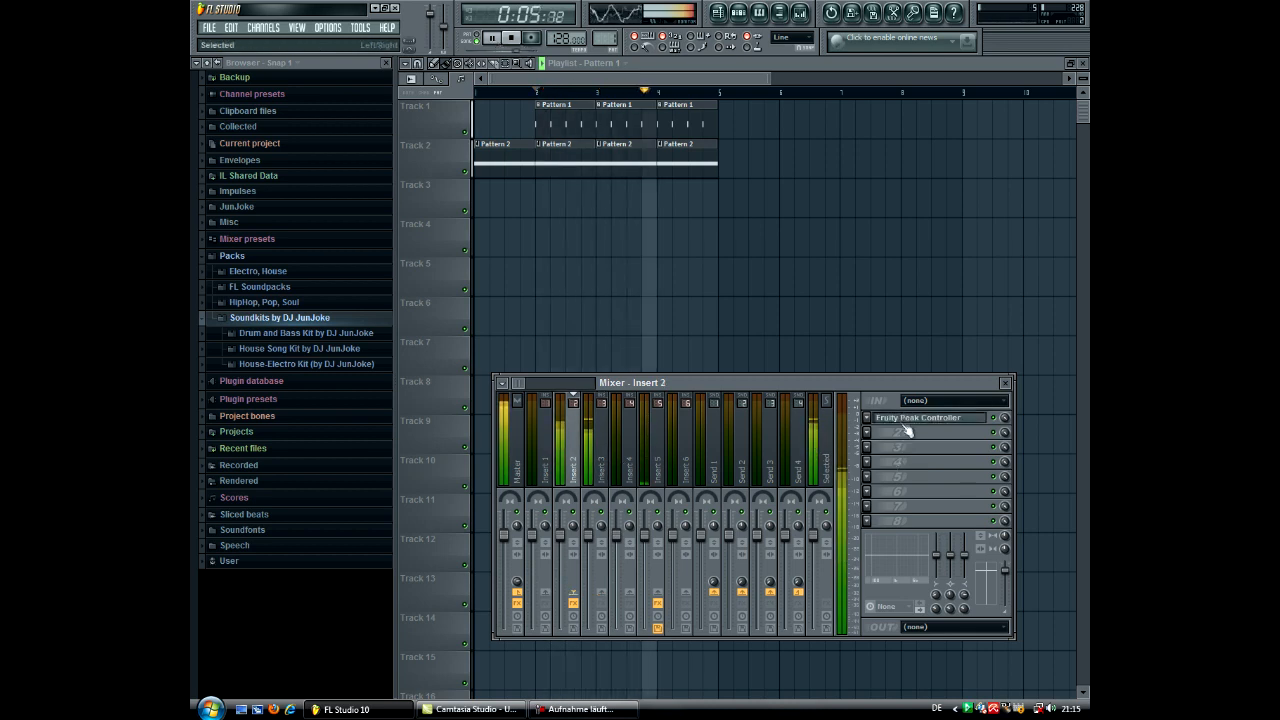
pyautogui.click(928, 418)
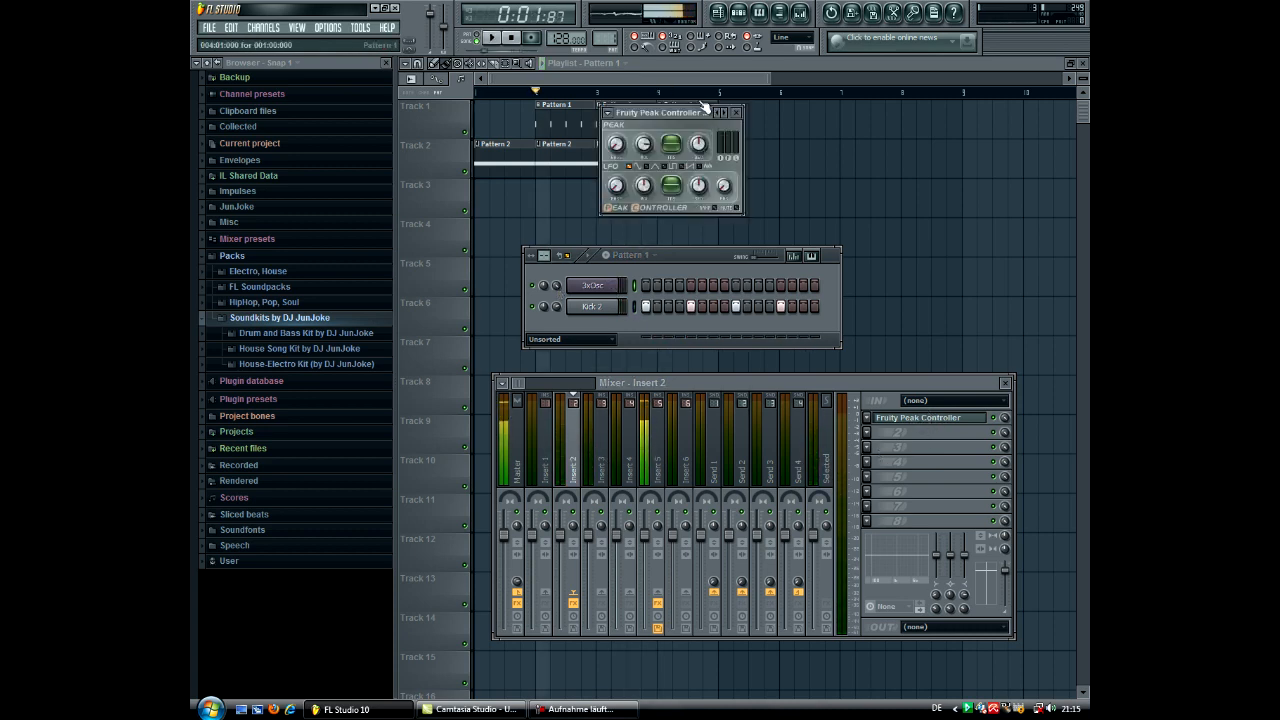
# Drag the Peak Controller window to a clear spot over the Playlist
pyautogui.moveTo(656, 112); pyautogui.dragTo(712, 144)
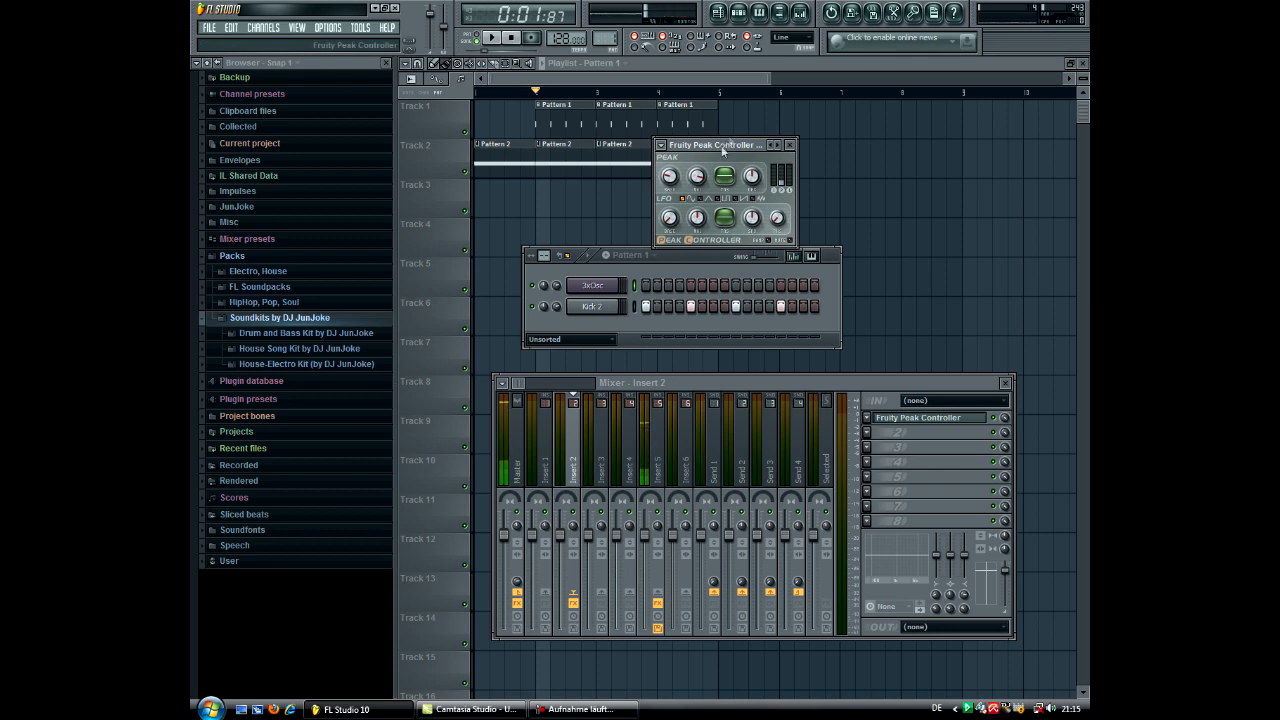
pyautogui.moveTo(716, 144); pyautogui.dragTo(716, 122)
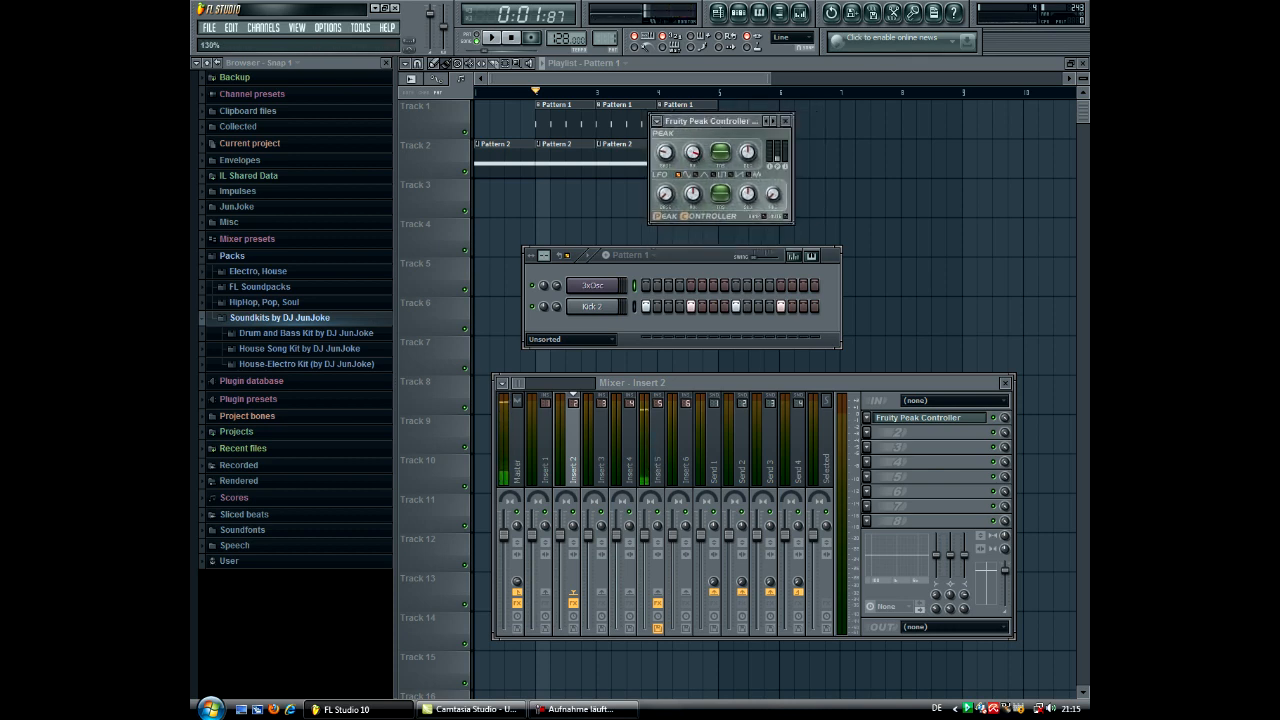